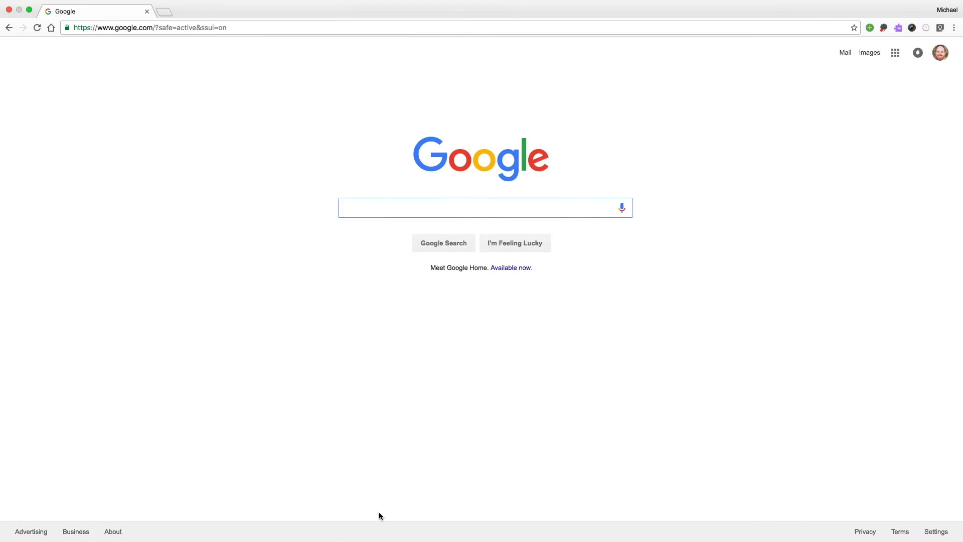
From the Google apps launcher, go to Drive and show My Drive's folders
click(895, 53)
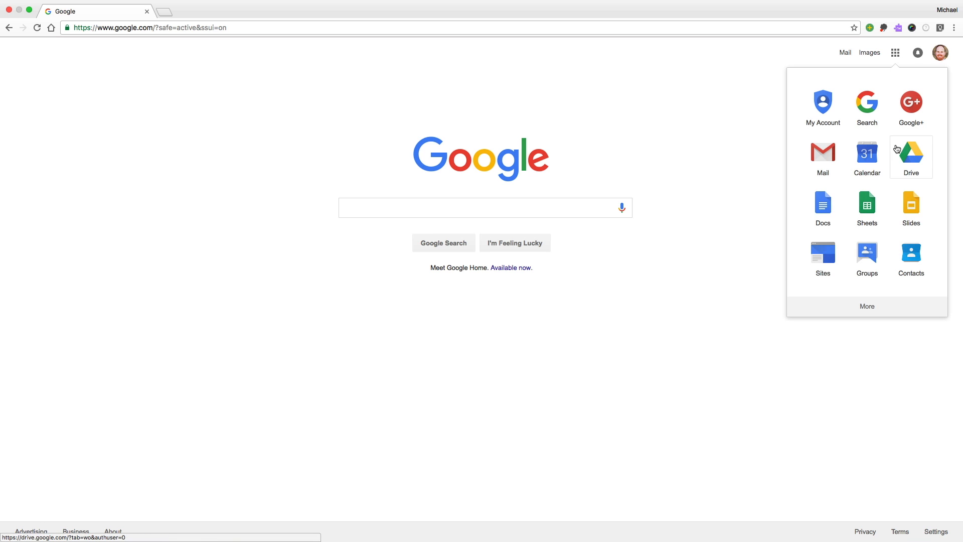
click(911, 153)
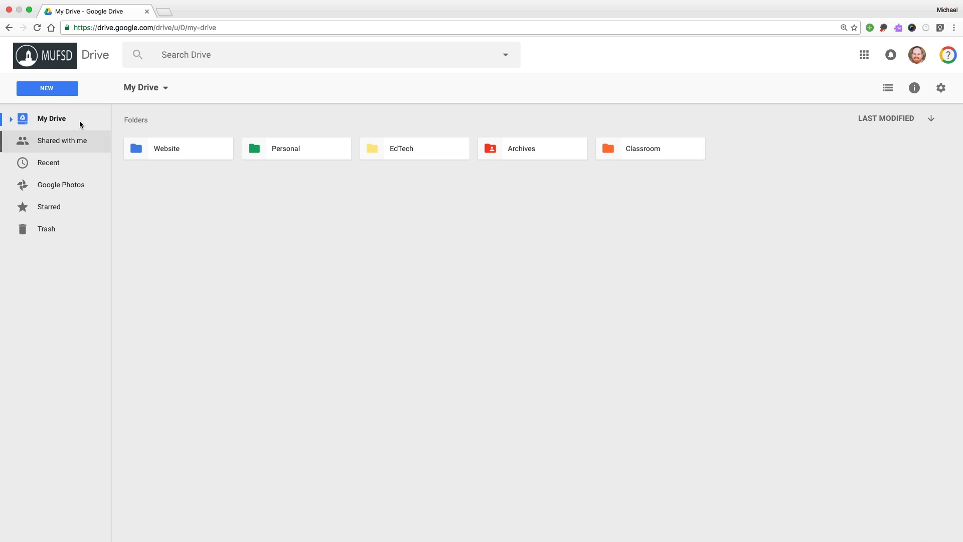
click(46, 88)
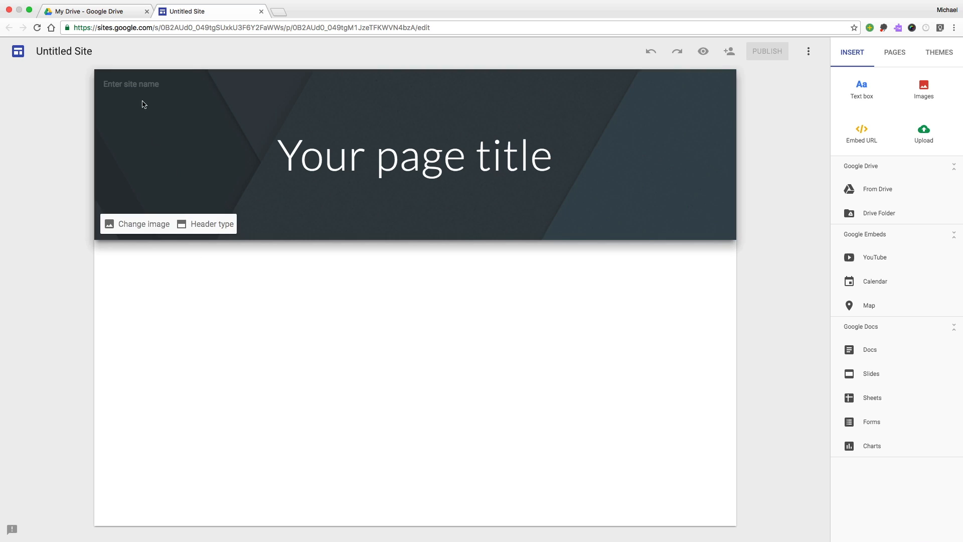
Set the site name to Earth Science and the home page title to Welcome!
text(Earth Science)
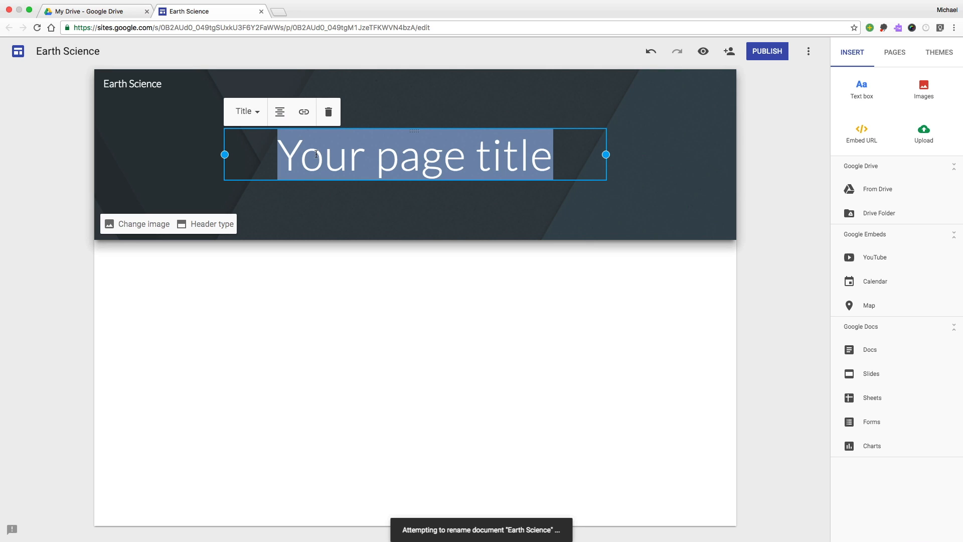
text(Welcome!)
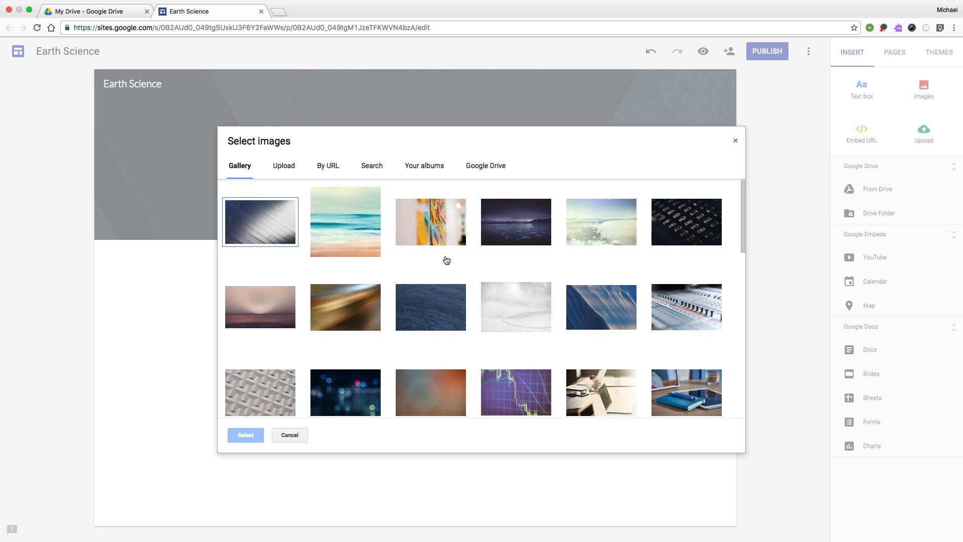
Use the icy lake photo for the header and set the header type to Large banner
click(245, 434)
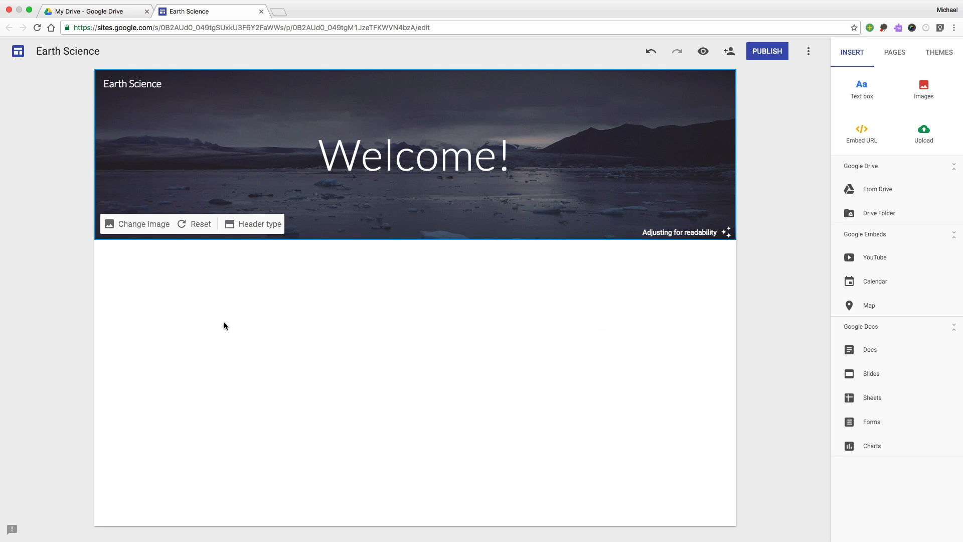
click(253, 223)
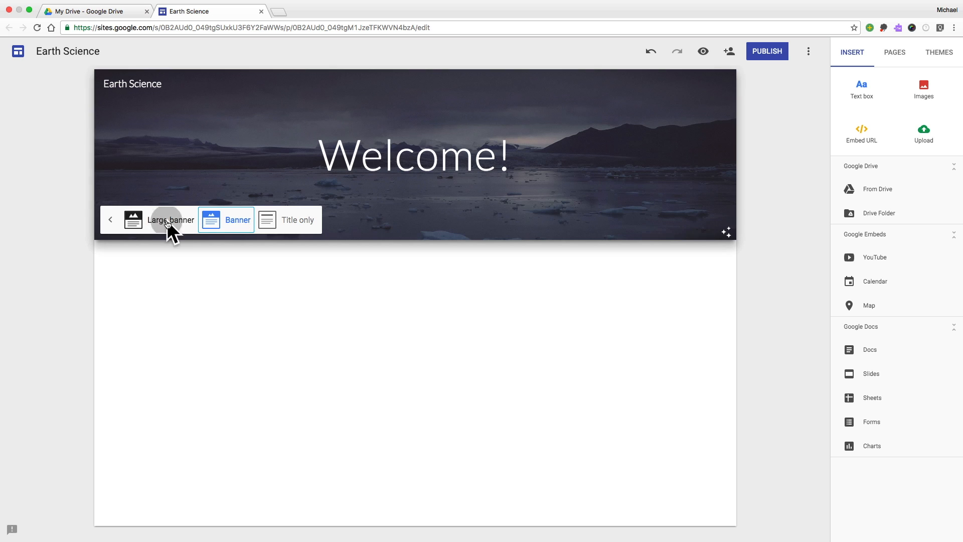
click(169, 219)
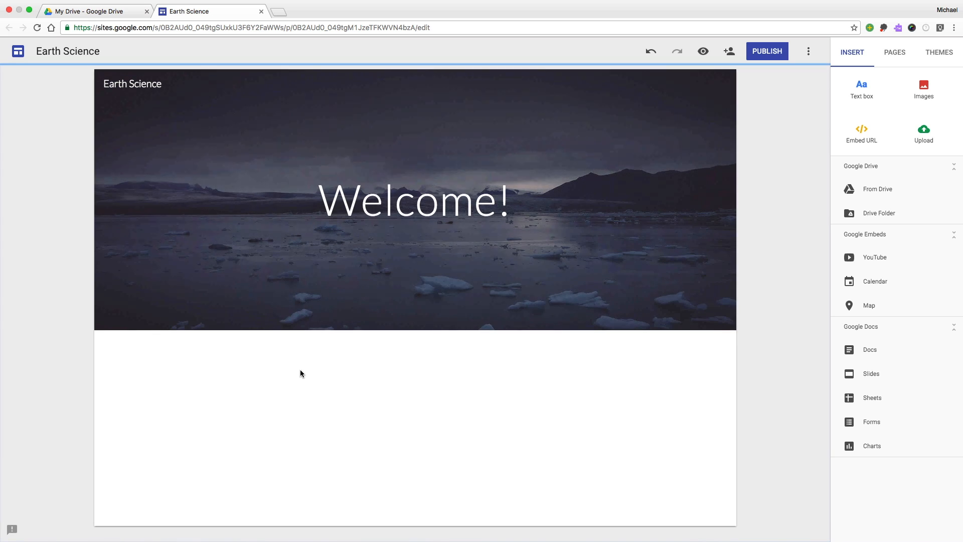
mouse_move(847, 80)
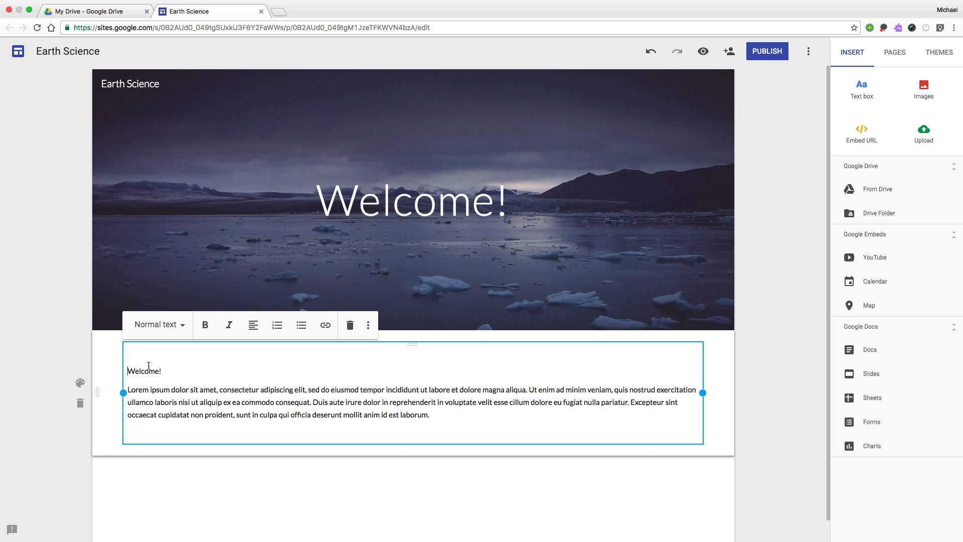
click(155, 325)
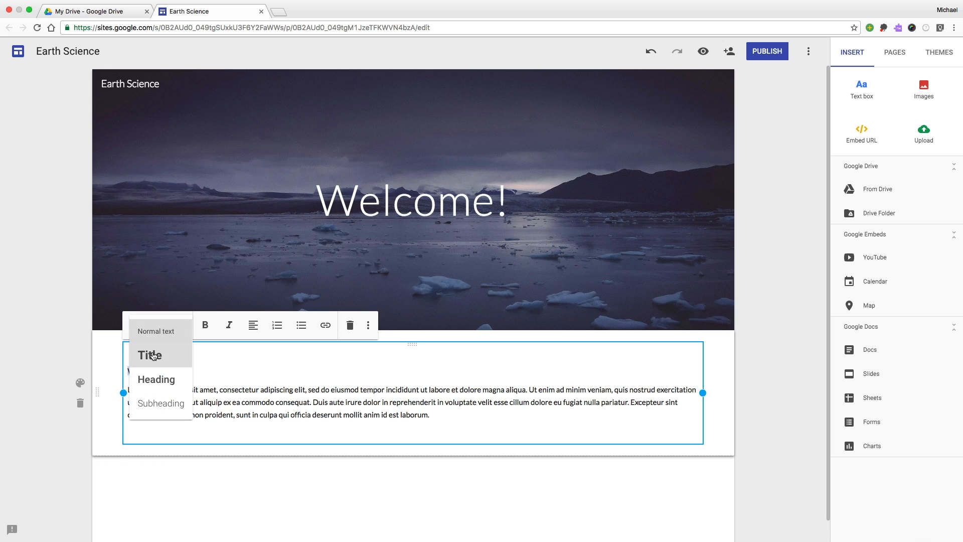
click(148, 355)
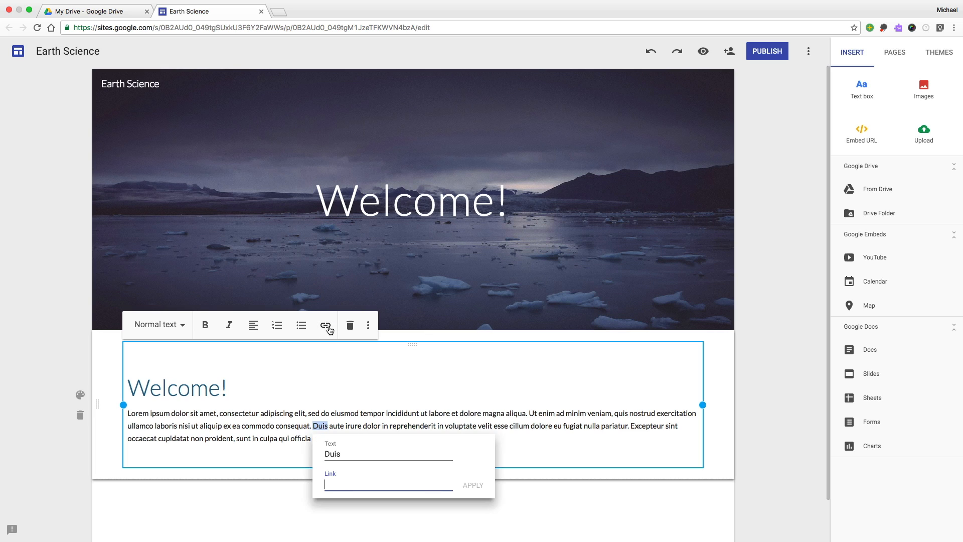
text(www.google.)
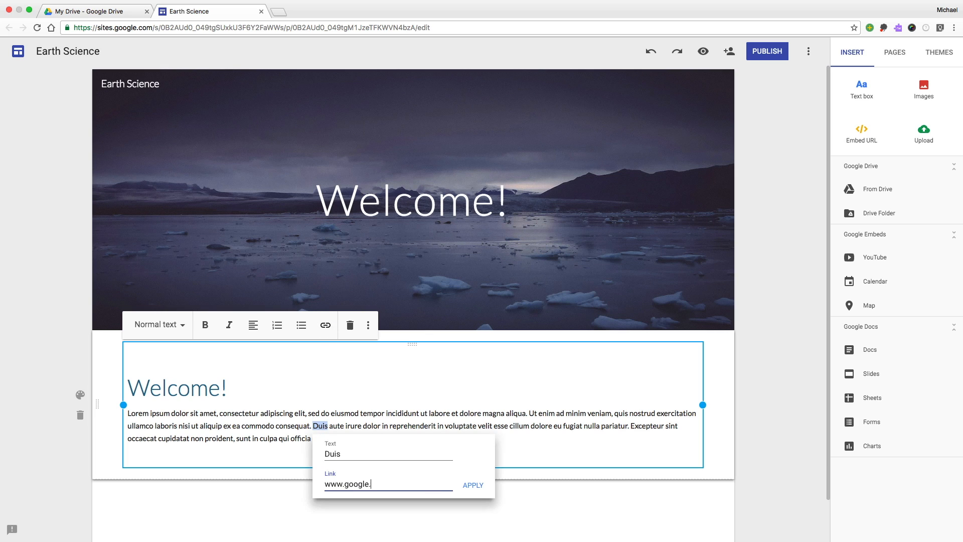
click(472, 484)
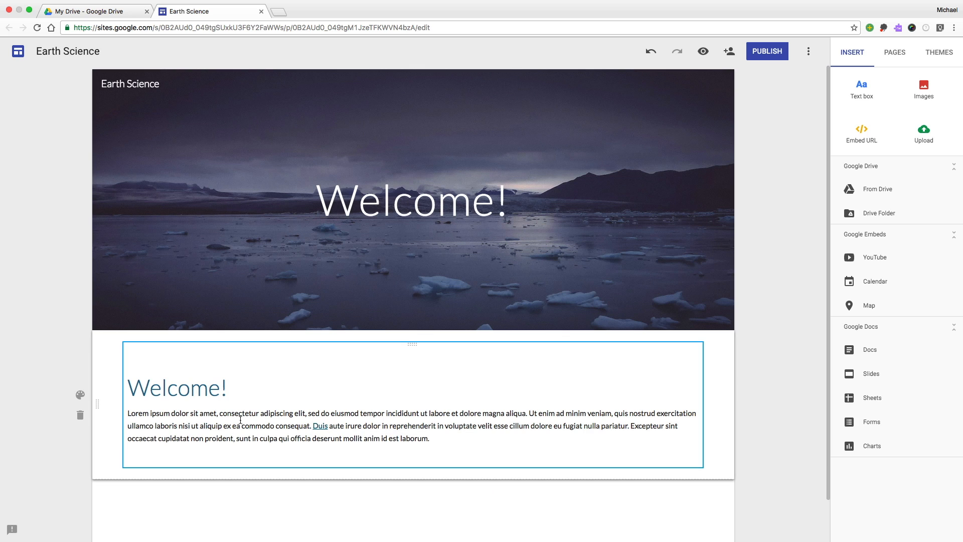
click(80, 395)
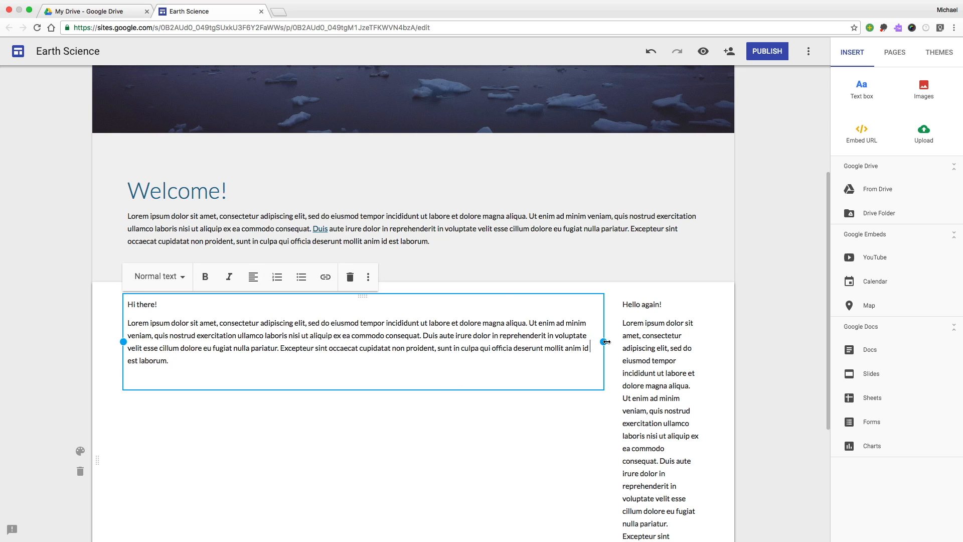
Resize the Hi there! and Hello again! boxes into two equal-width columns
click(650, 360)
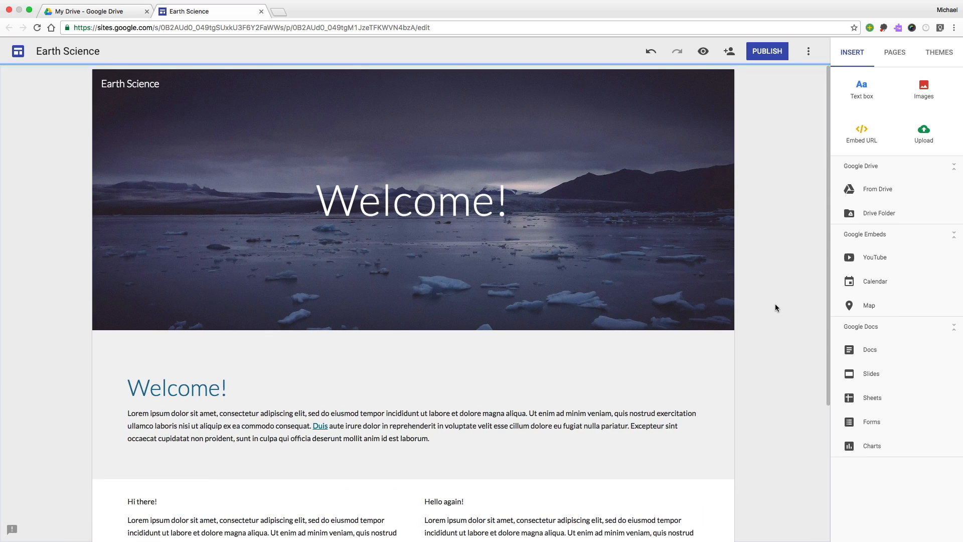
mouse_move(881, 95)
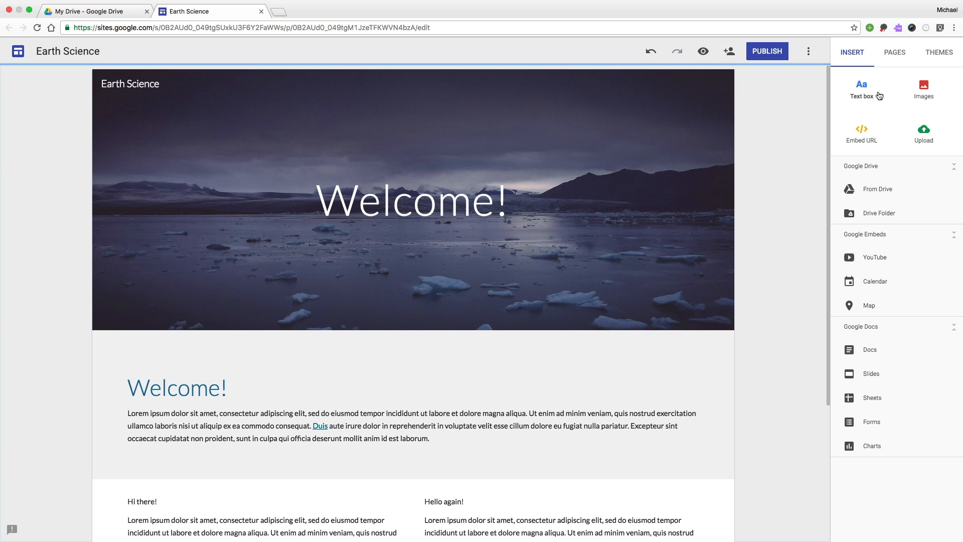
Create a new page named Resources from the Pages list
click(895, 52)
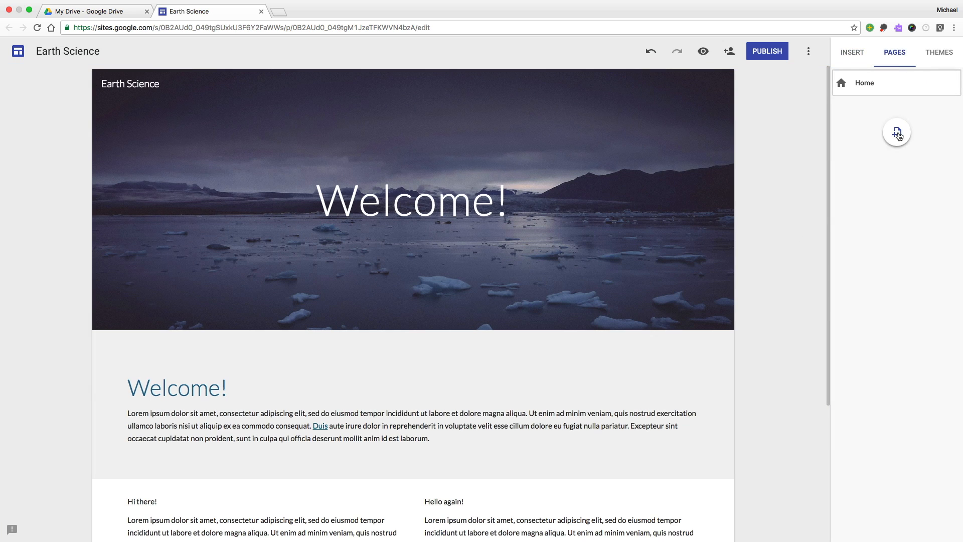
text(Reso)
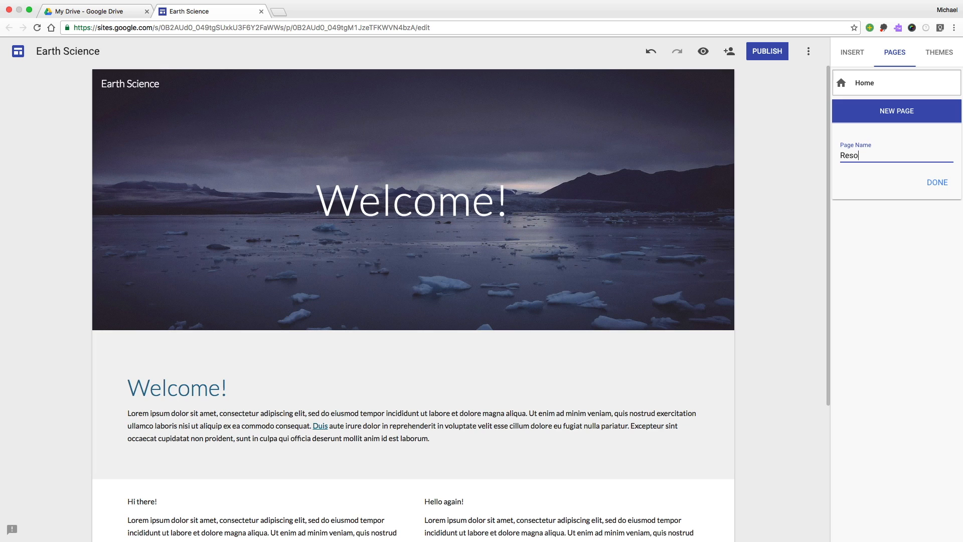
click(937, 181)
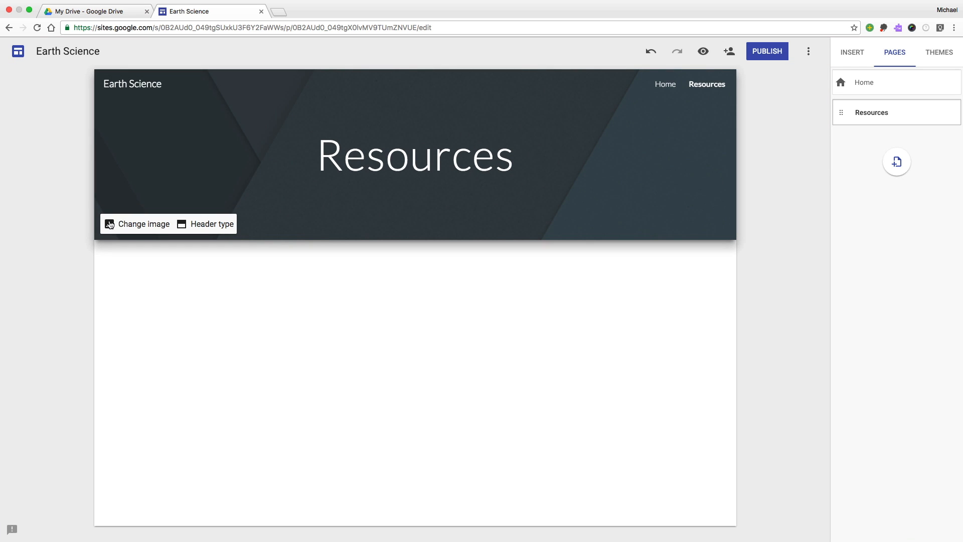
Give the Resources header the Milky Way gallery photo as its background
click(143, 224)
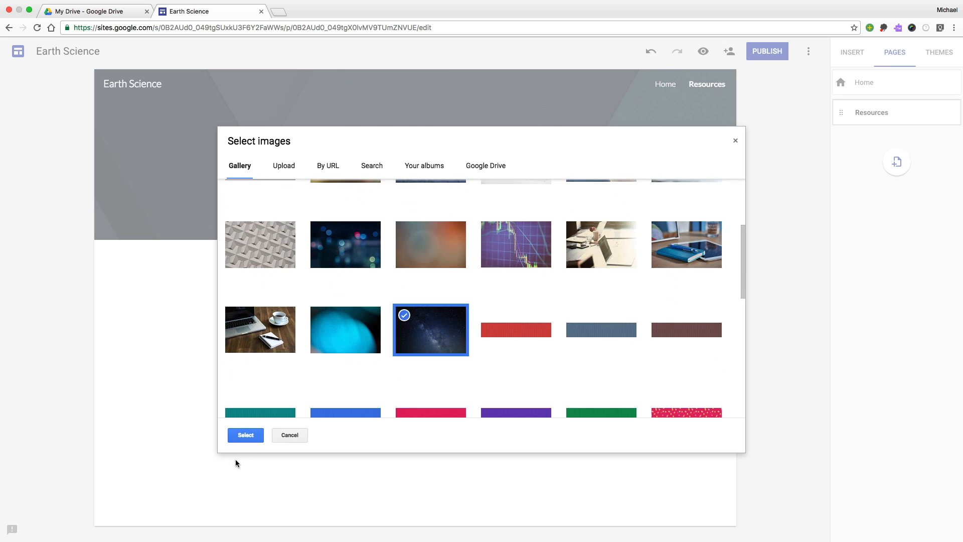
click(245, 434)
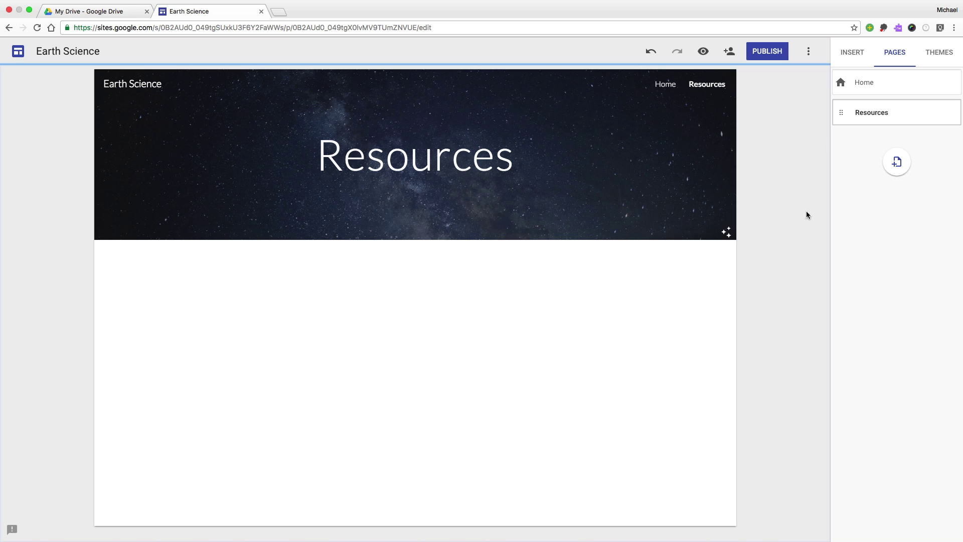
click(852, 52)
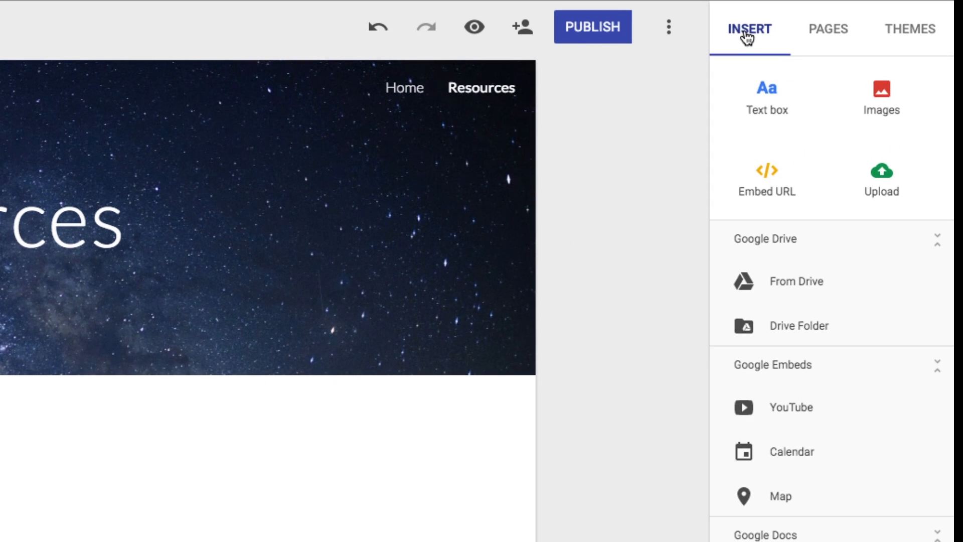
Embed the 'Introduction to Earth Science' YouTube video on the Resources page
scroll(down, 3)
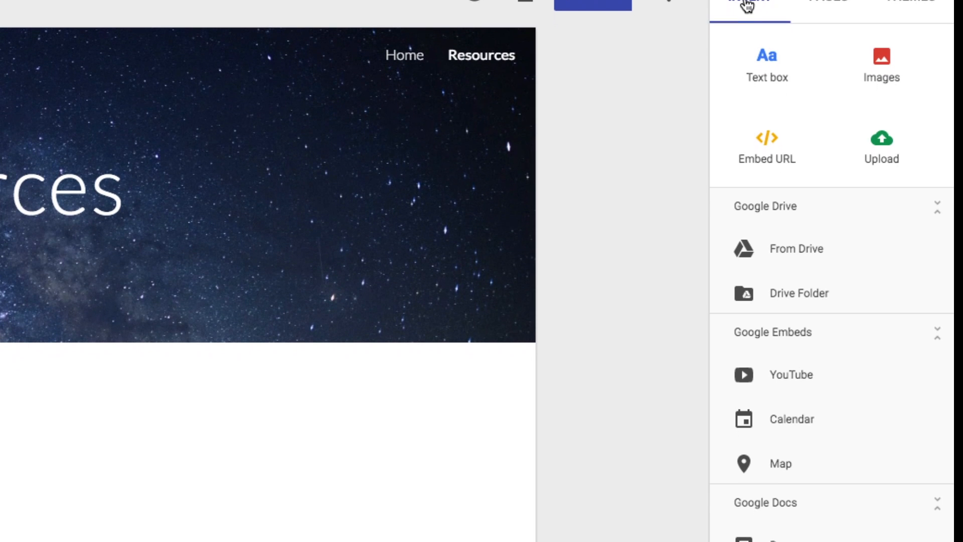
scroll(down, 3)
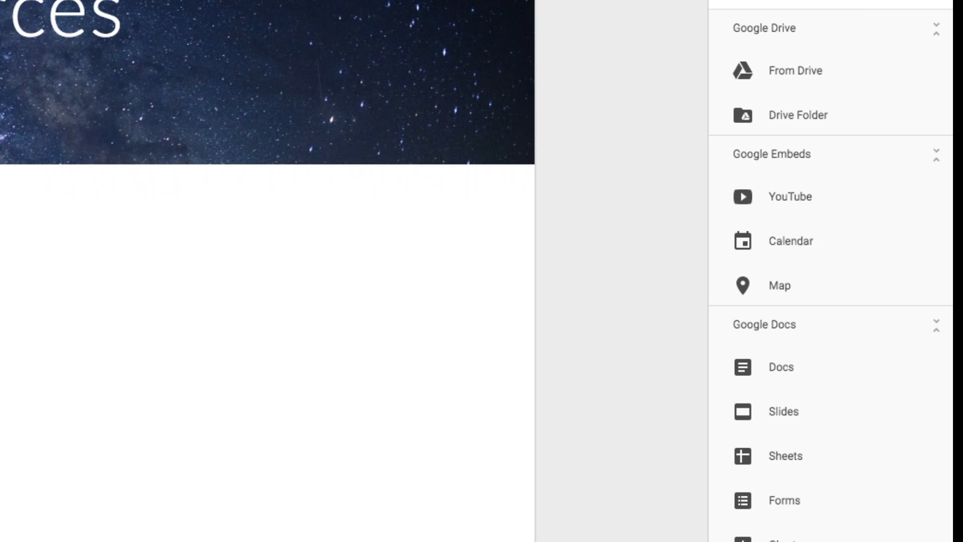
scroll(down, 3)
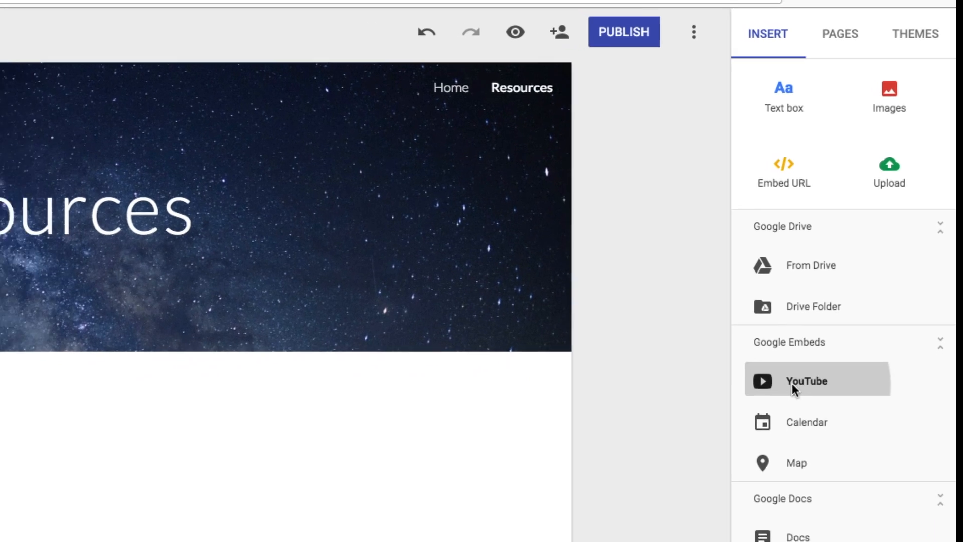
click(810, 381)
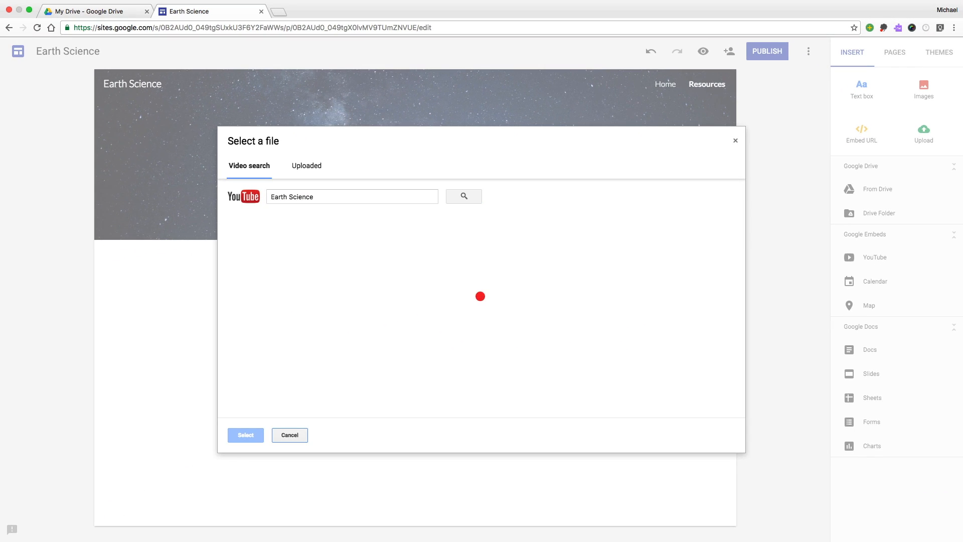
click(463, 196)
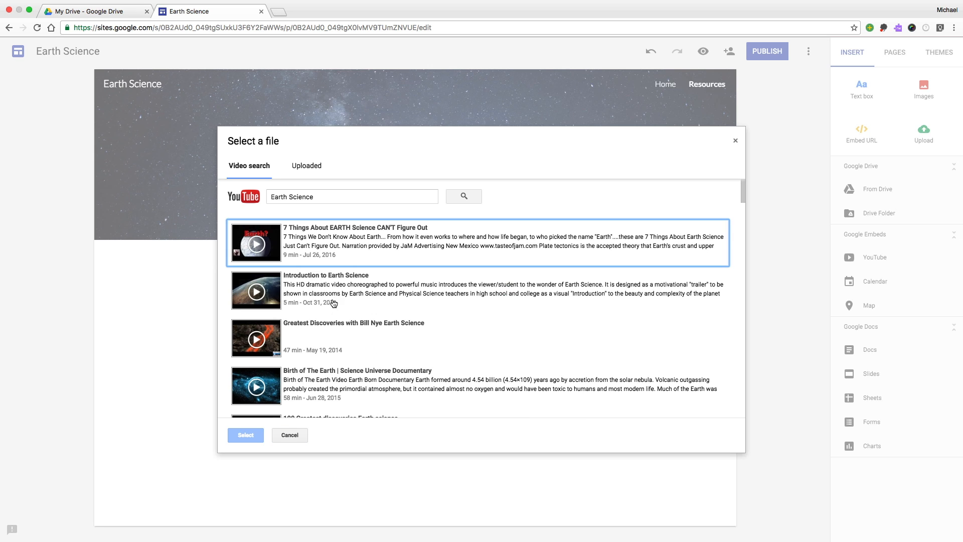
click(245, 435)
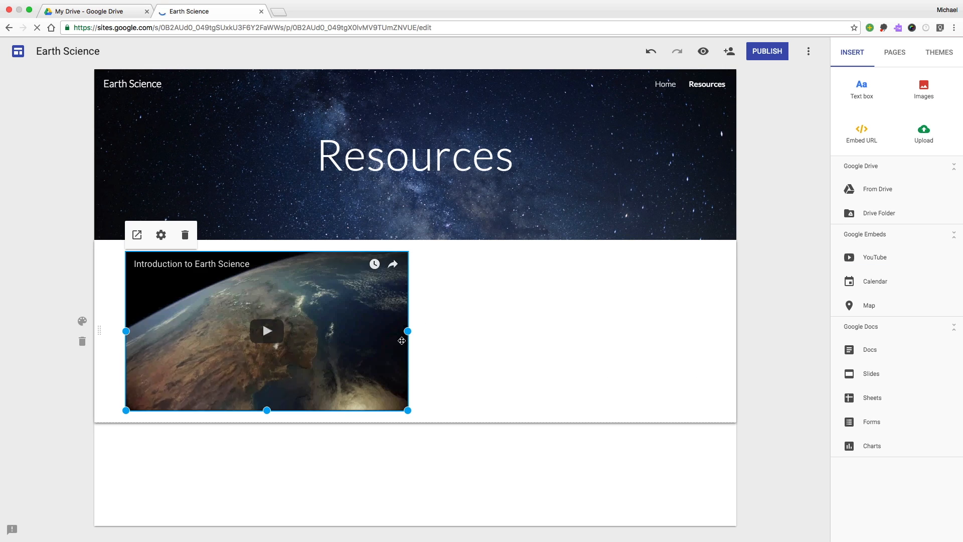
Shrink the embedded video to a narrower size using its corner handles
drag(407, 331, 358, 331)
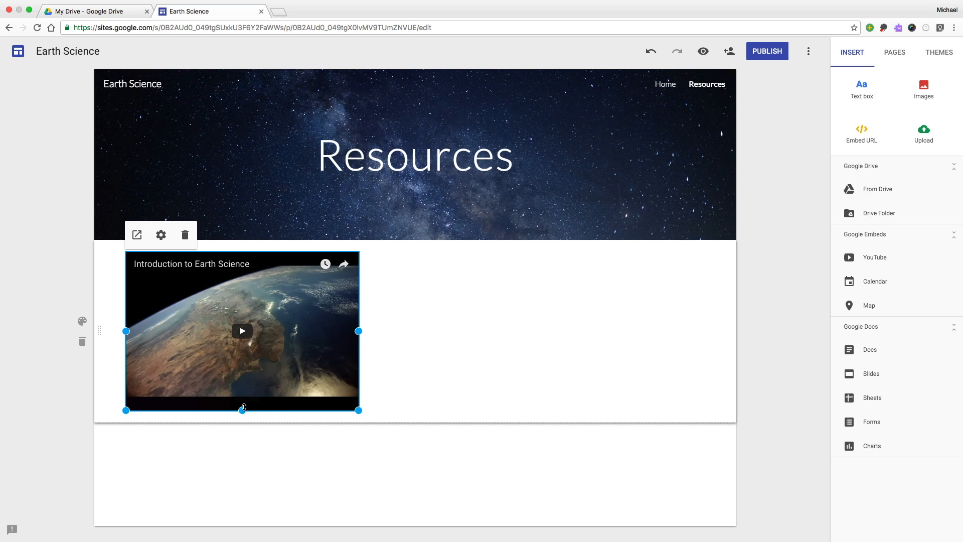
drag(243, 409, 242, 381)
text(Check)
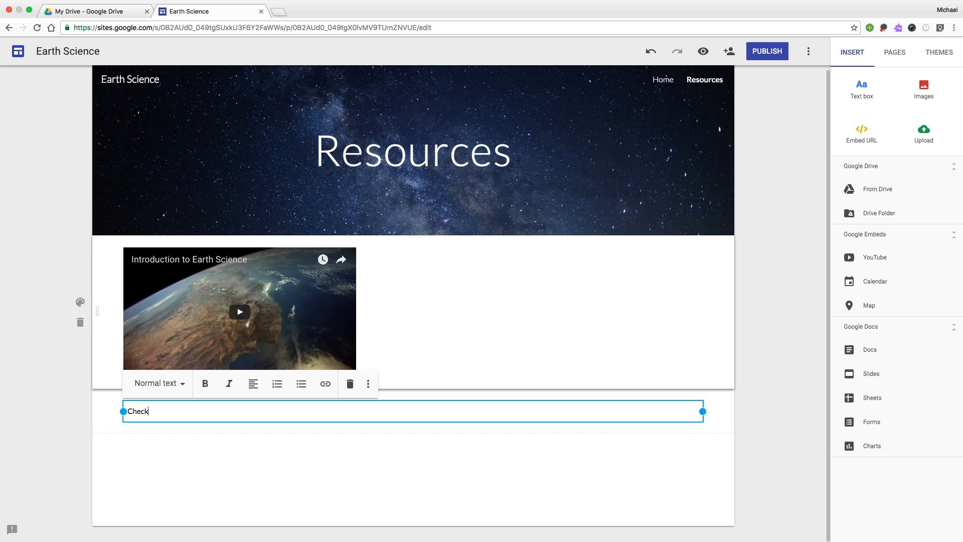
Write 'Check out this video!' with body text and make its first line a Title
text(out this video!)
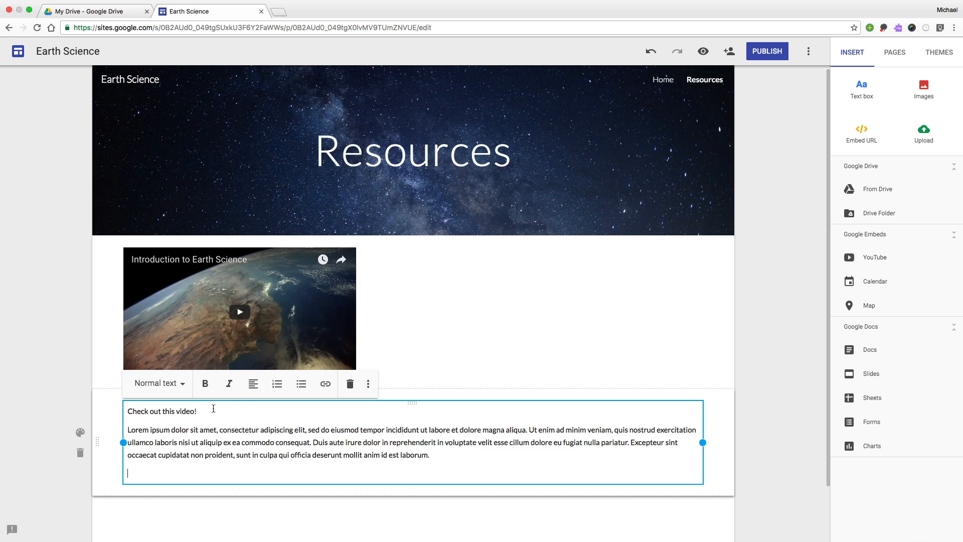
click(155, 383)
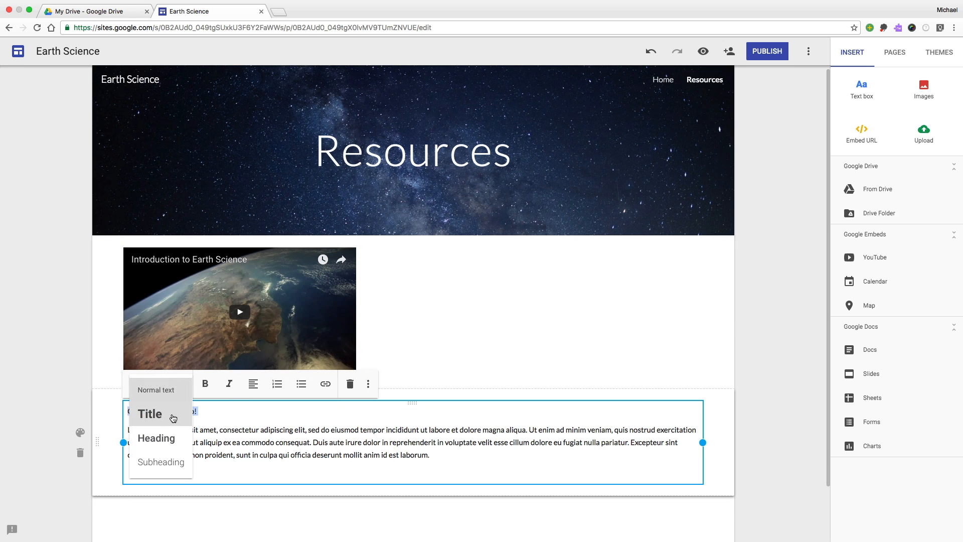
click(149, 413)
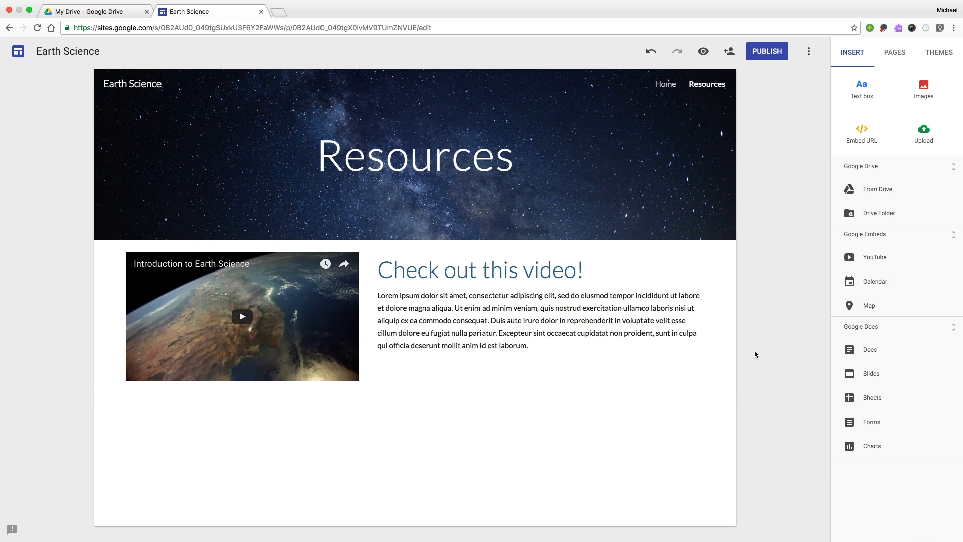
mouse_move(740, 415)
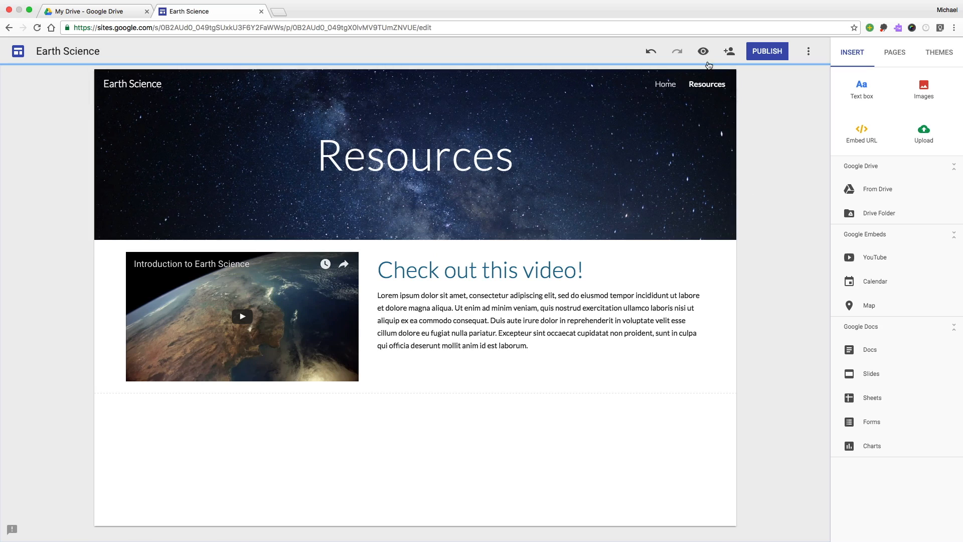
Preview the site as visitors see it, including the phone-size view
click(702, 51)
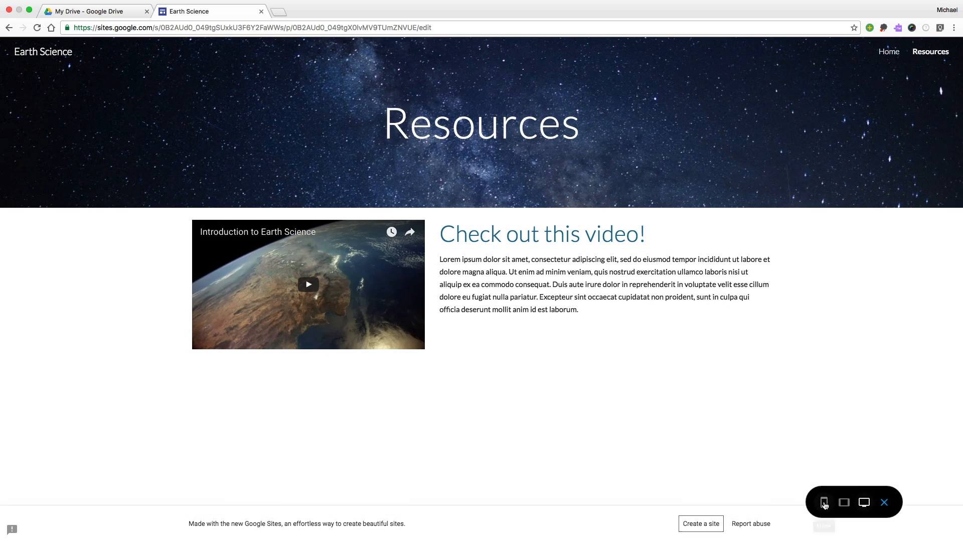
click(825, 501)
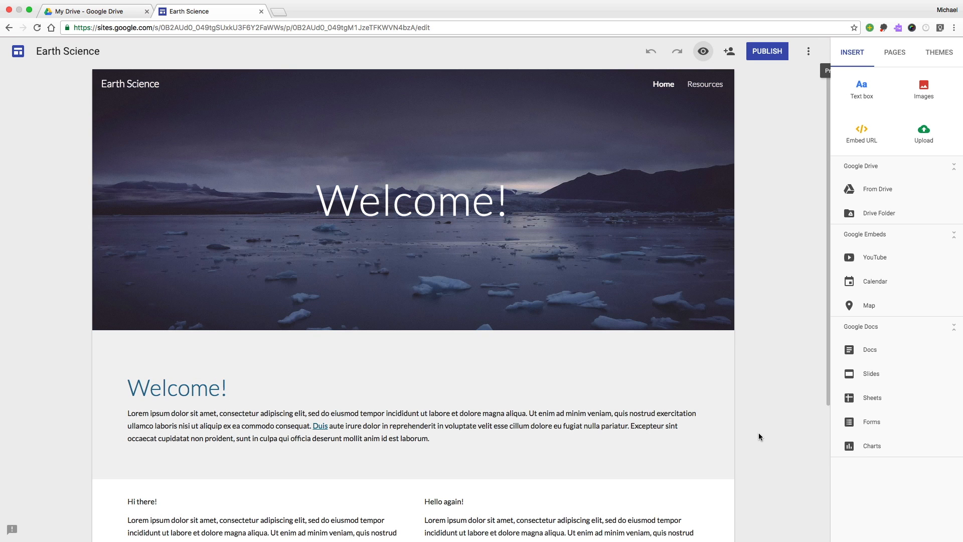
click(939, 52)
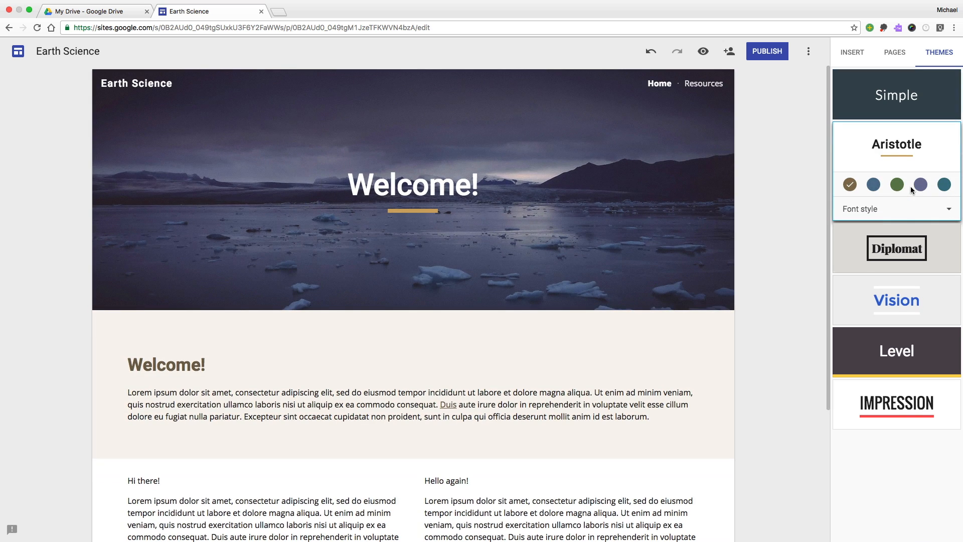
click(897, 209)
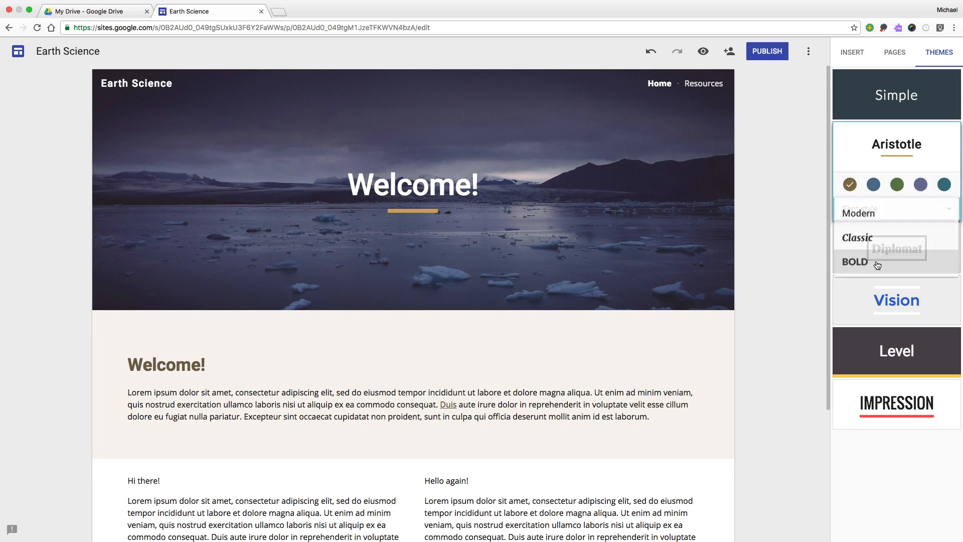
click(896, 185)
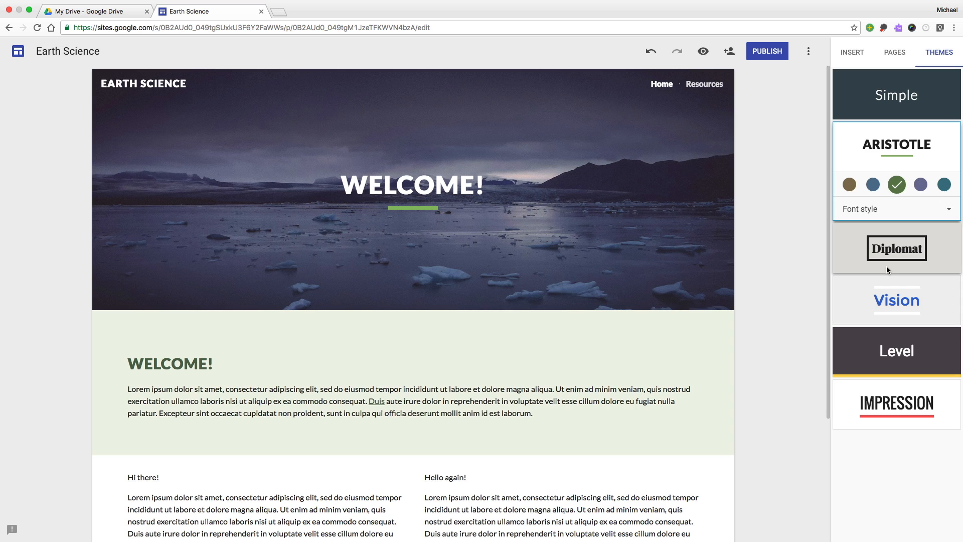
click(896, 248)
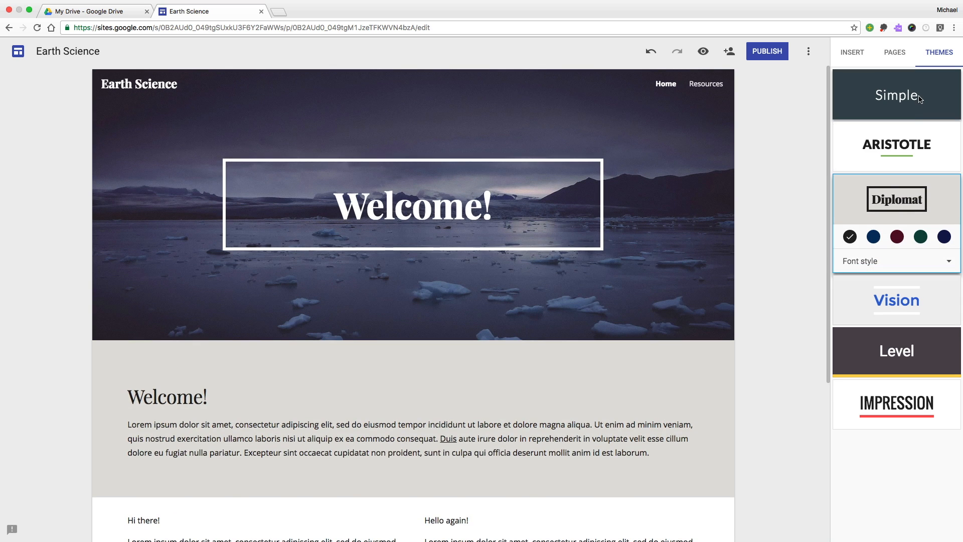
click(896, 94)
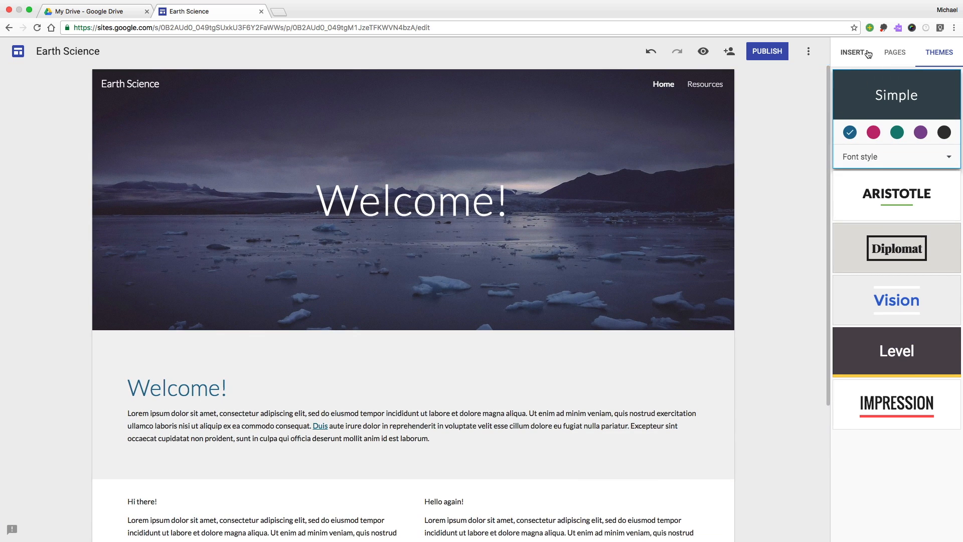
click(851, 52)
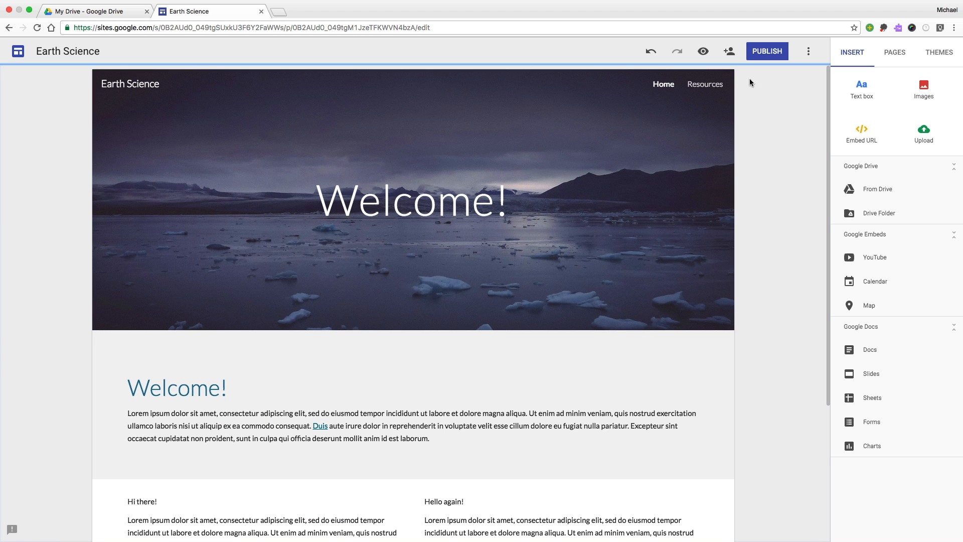
click(728, 51)
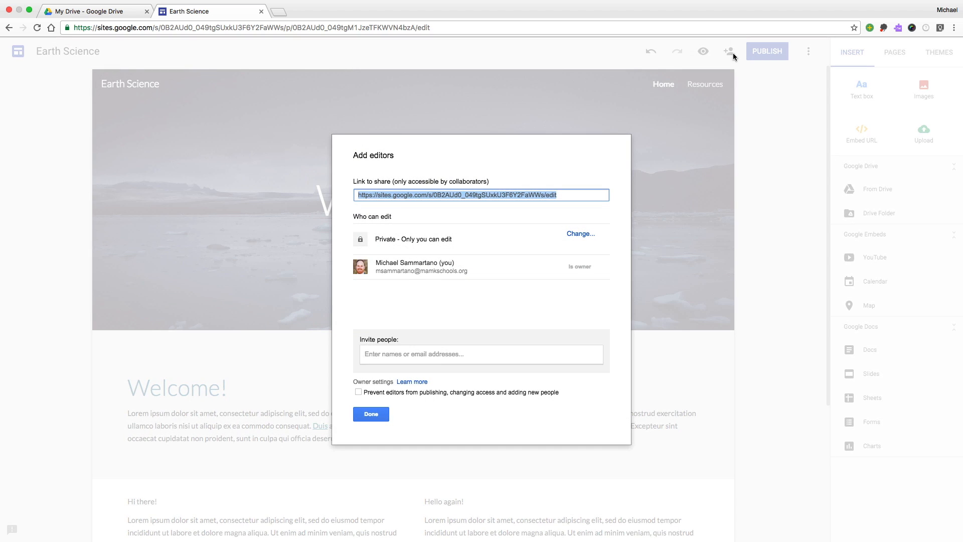
click(372, 413)
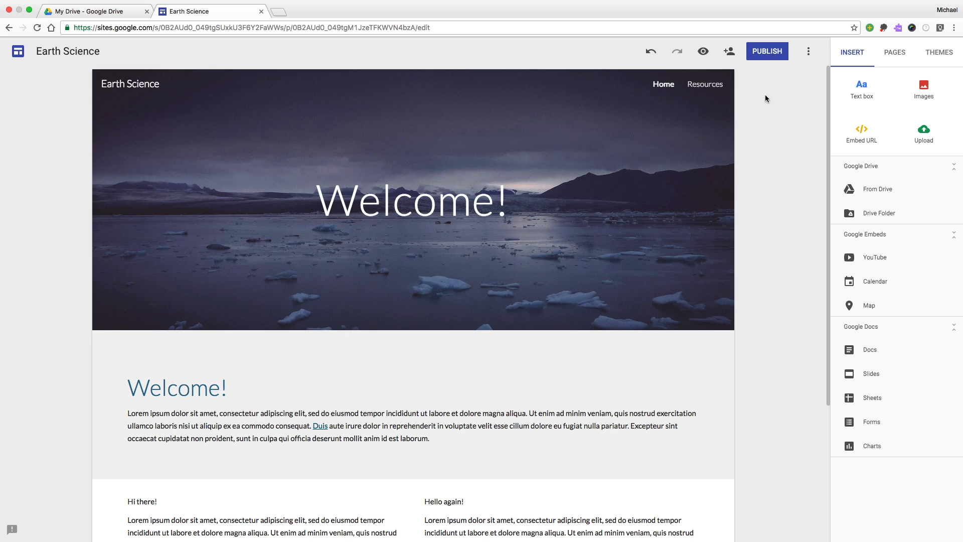
Publish the site at the 'earth-science' web address, visible to anyone on the web
click(766, 51)
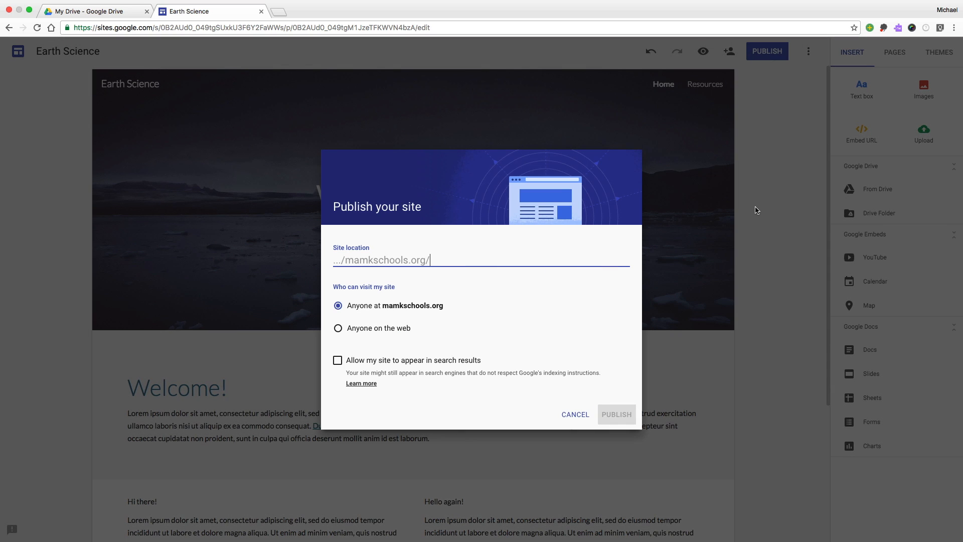
text(earth-)
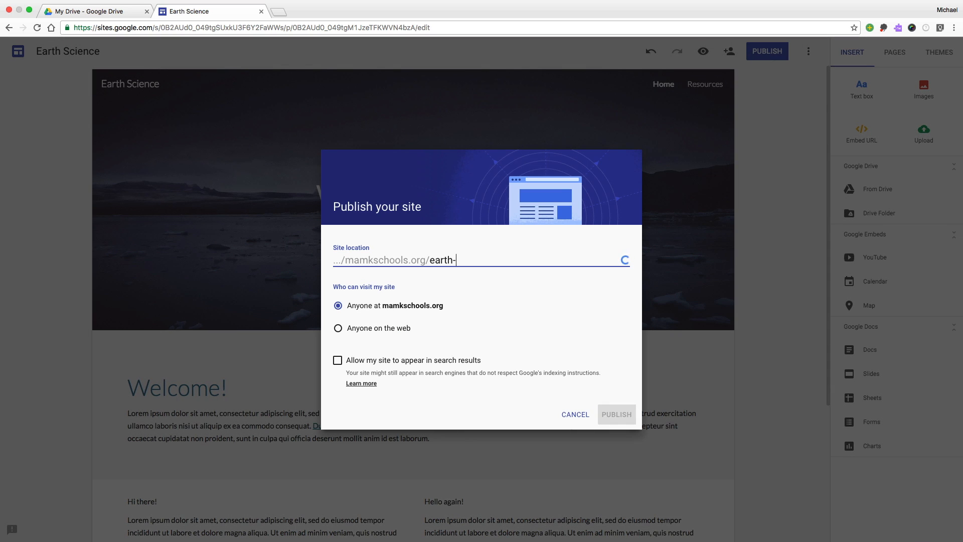
text(science)
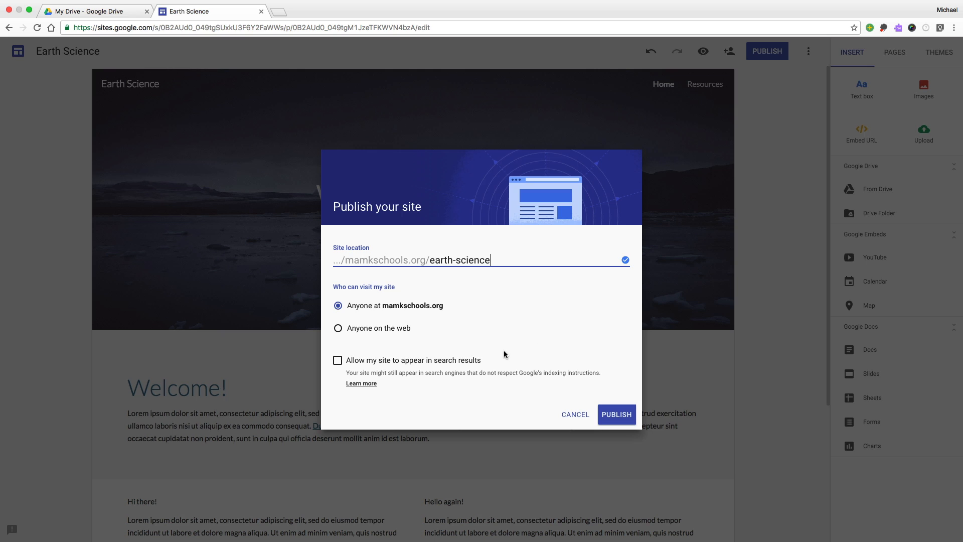
mouse_move(420, 323)
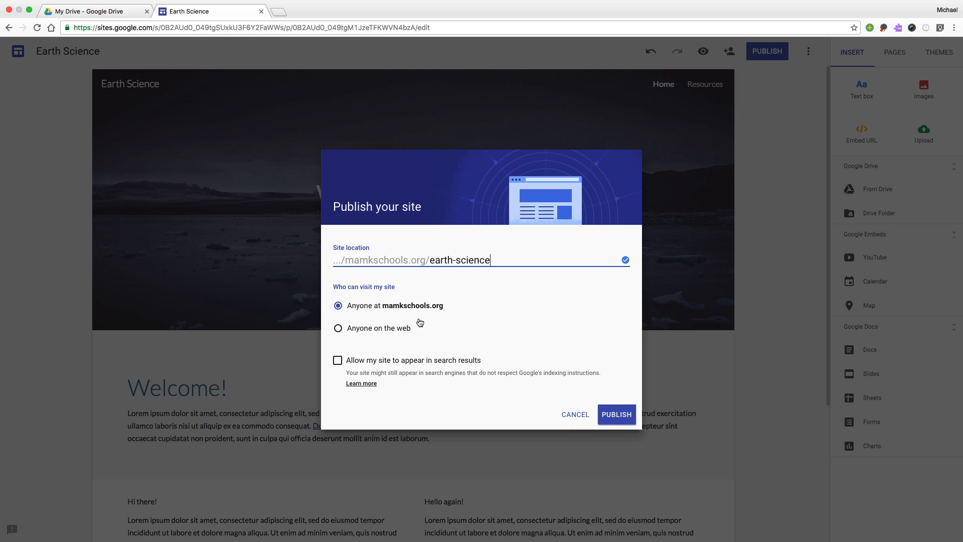
mouse_move(408, 343)
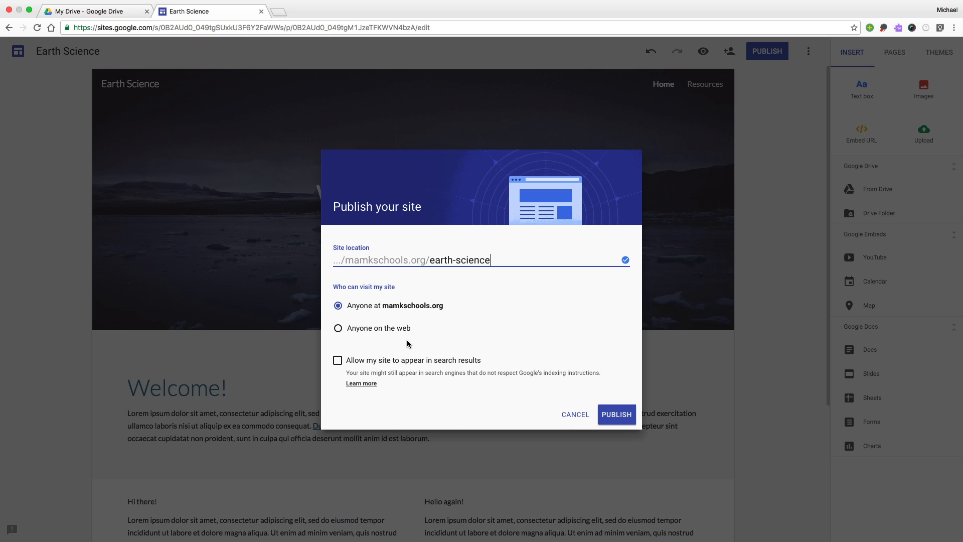
mouse_move(402, 379)
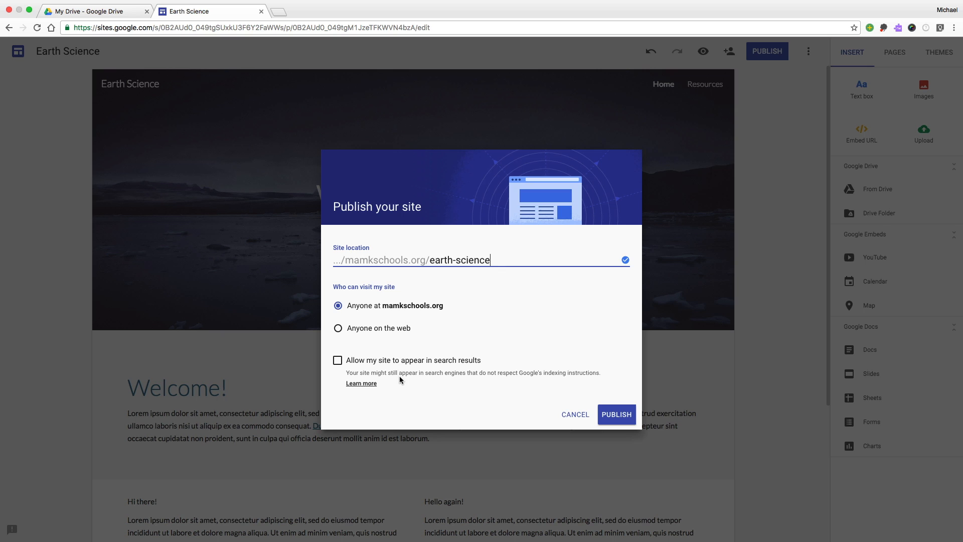
click(337, 327)
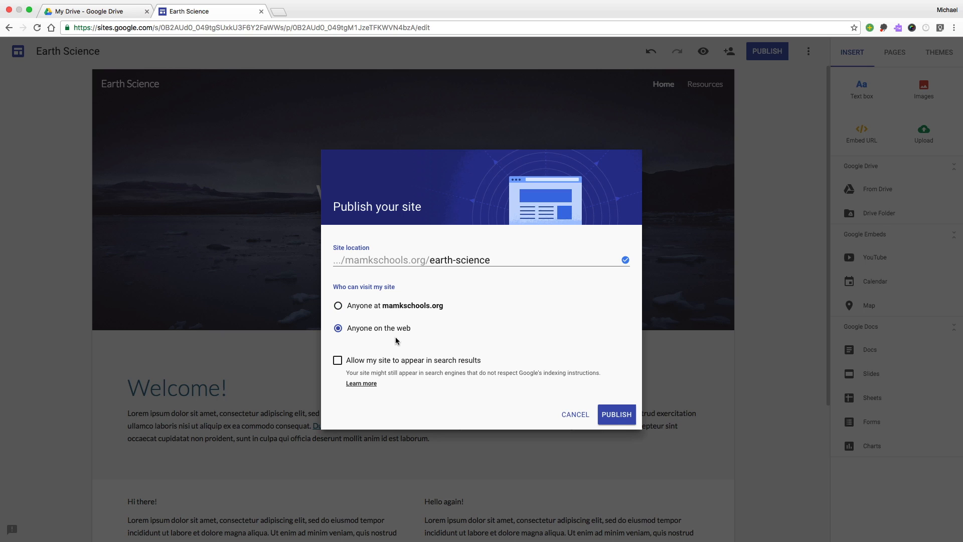
click(616, 414)
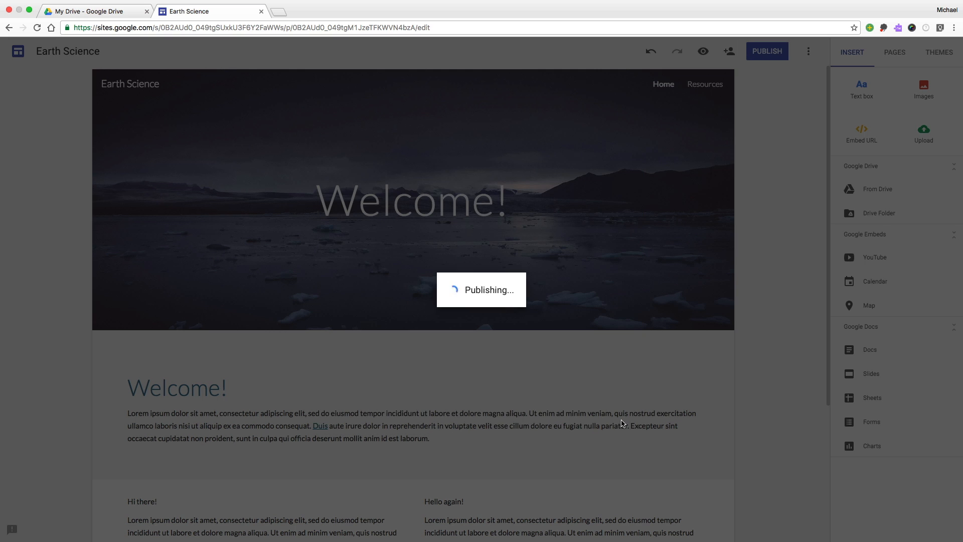